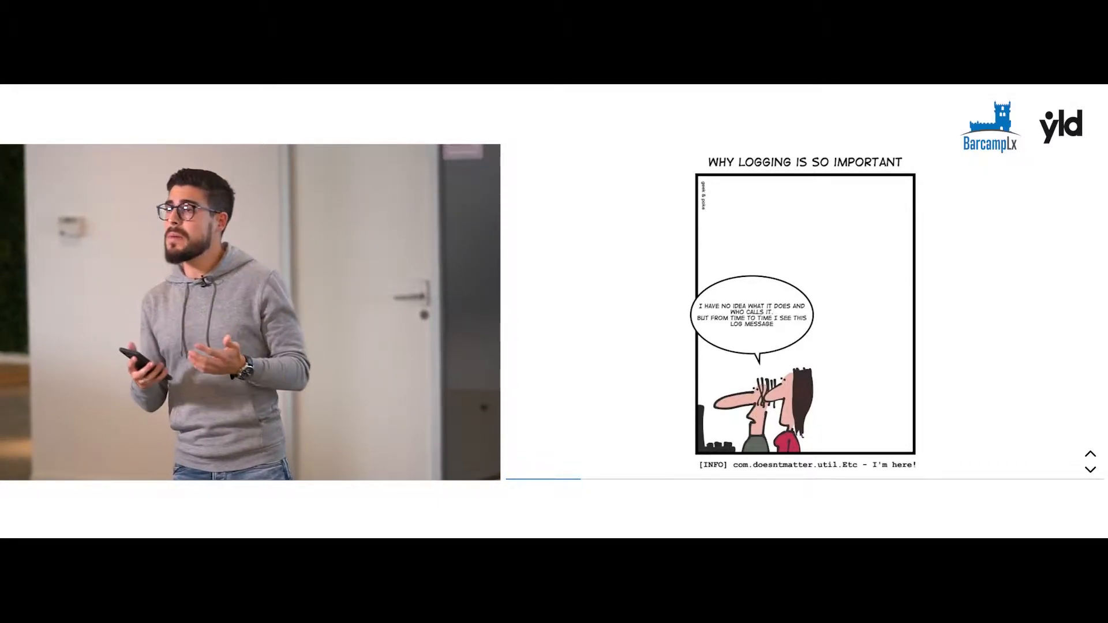
click(1088, 470)
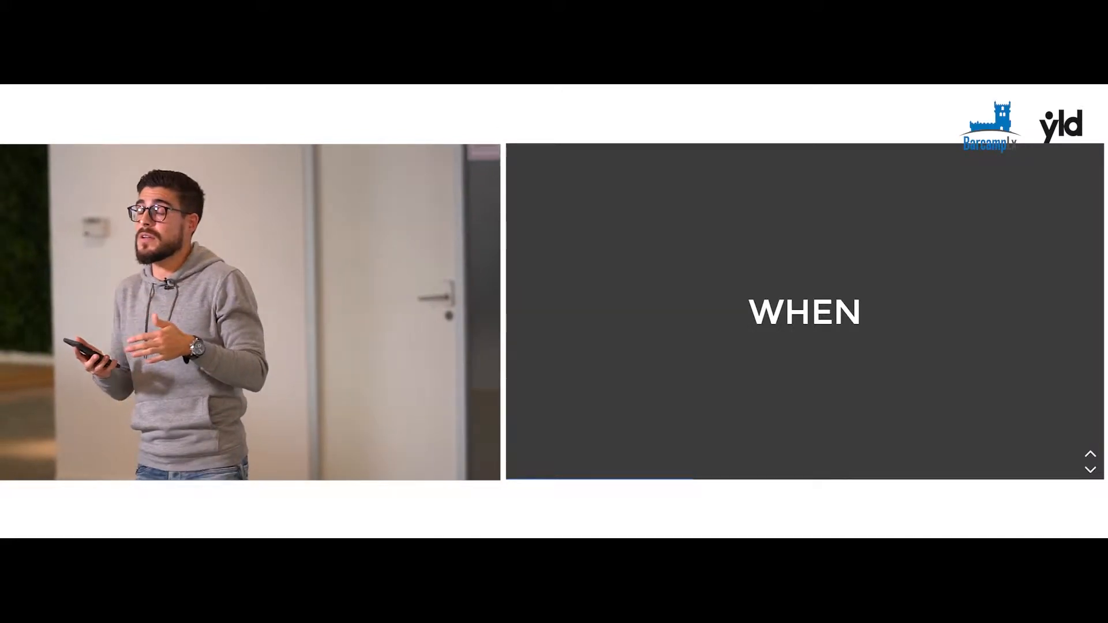